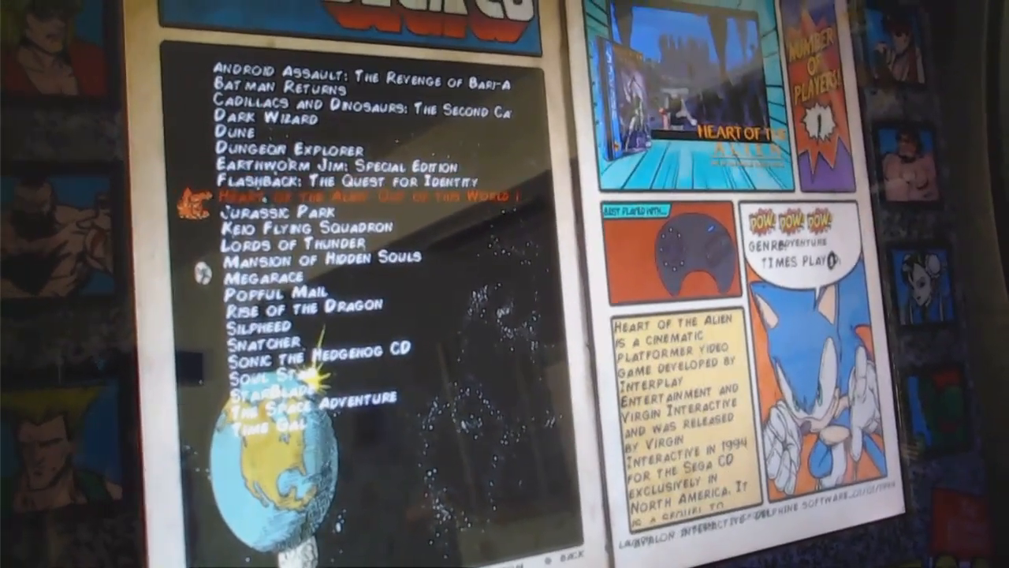
scroll("down", 3)
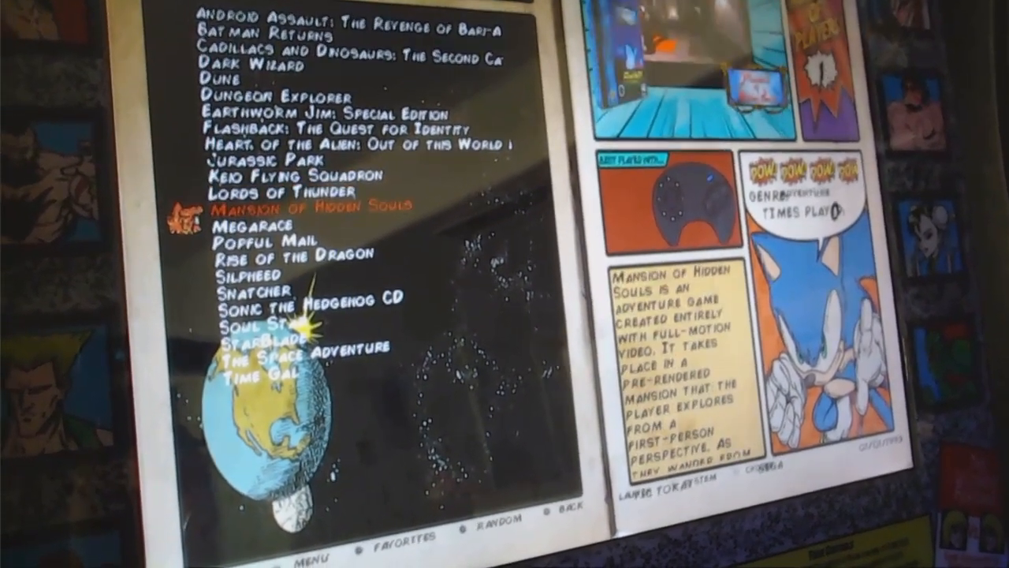
scroll("down", 3)
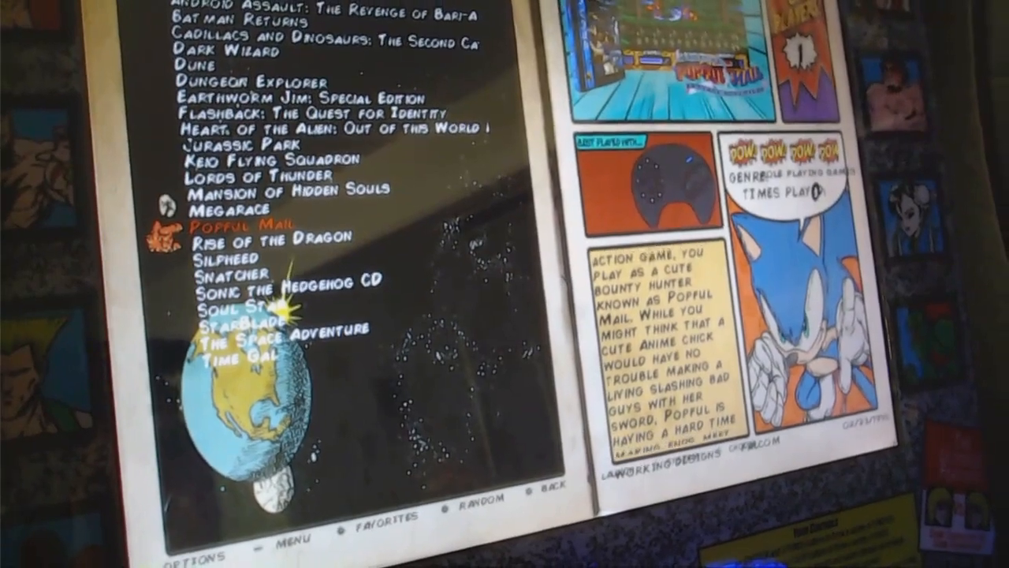